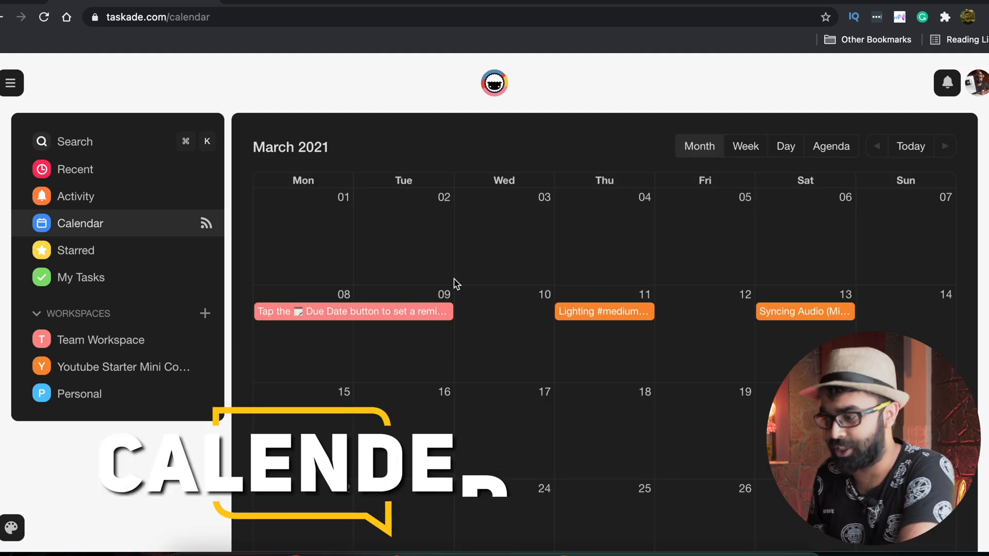
Browse Team Workspace and Personal, ending in the Youtube Starter Mini Course workspace's project list
scroll(down, 3)
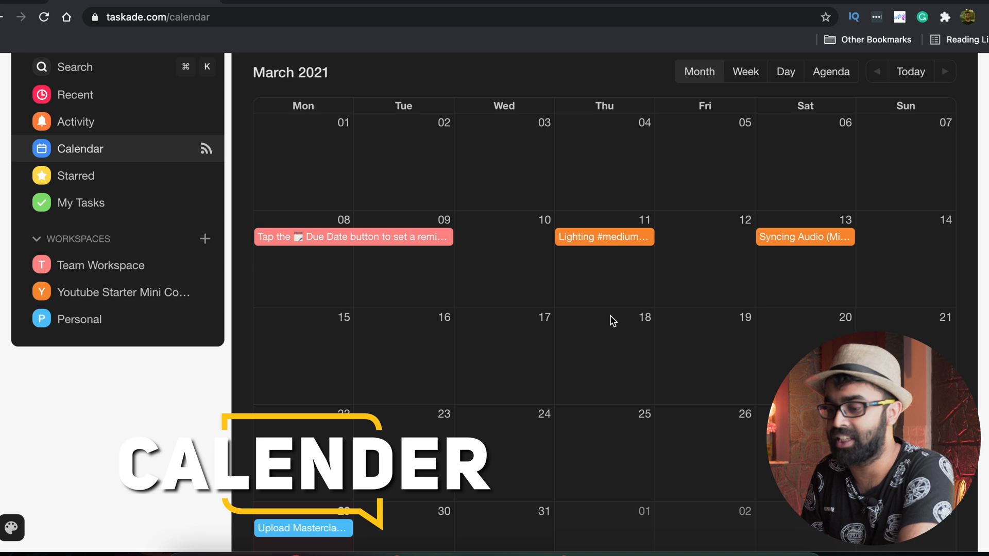
mouse_move(797, 263)
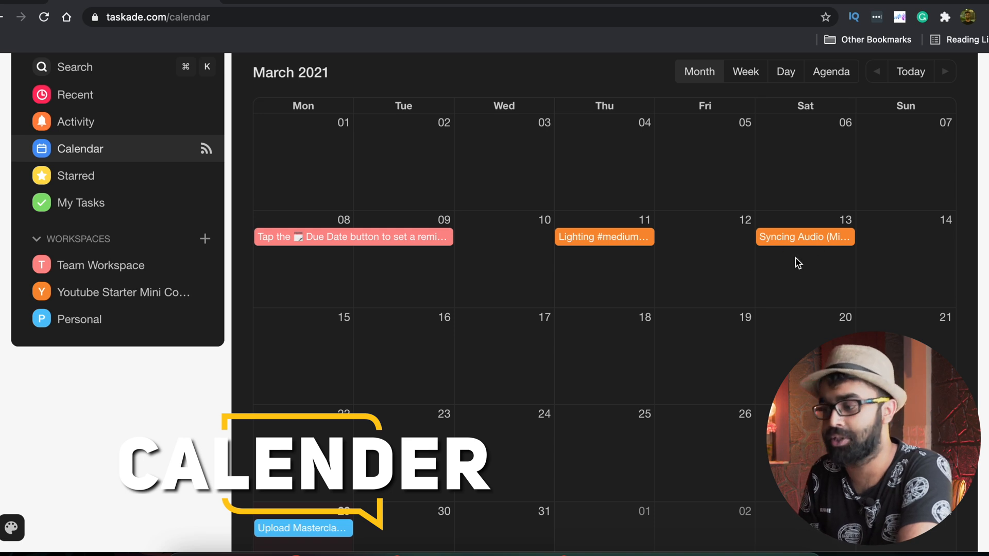
scroll(down, 3)
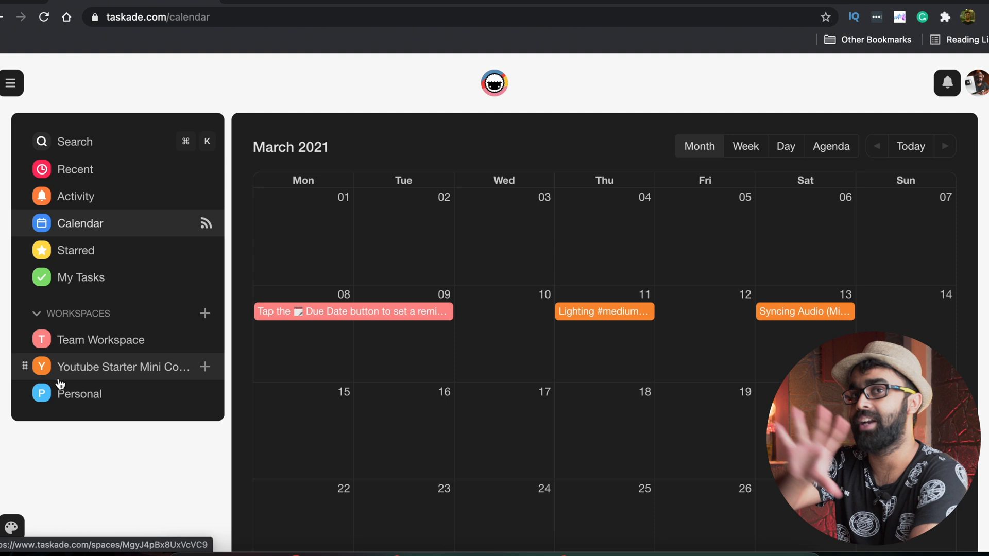
click(101, 340)
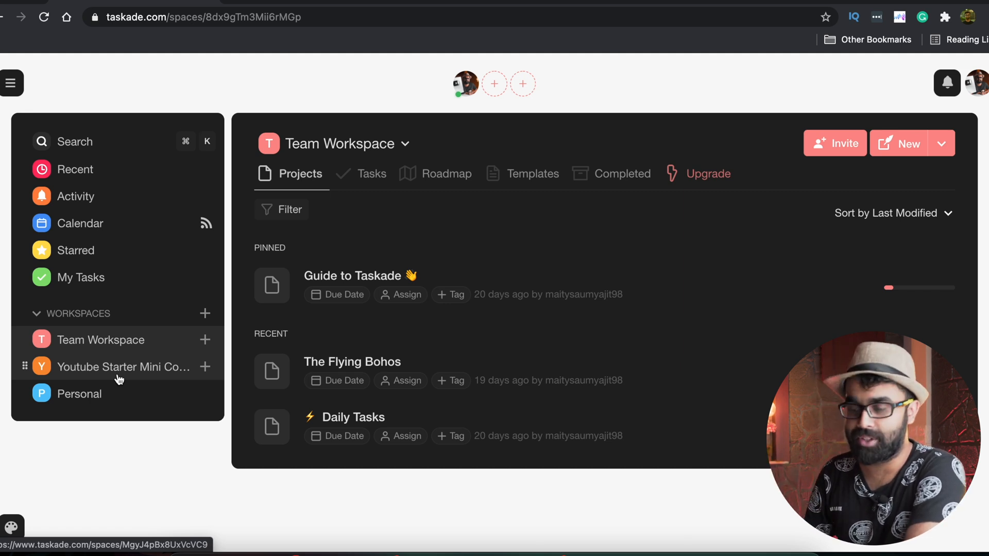
click(118, 367)
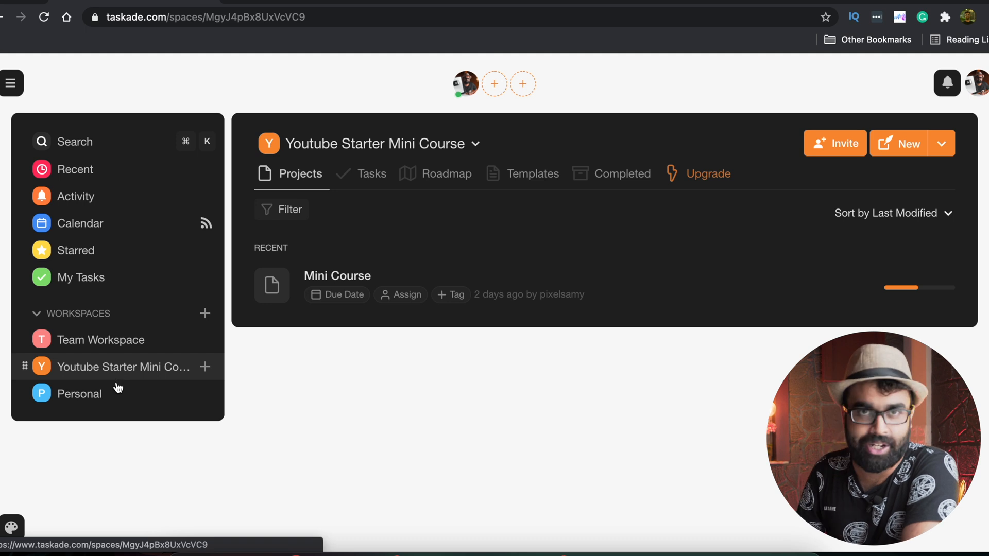
click(79, 394)
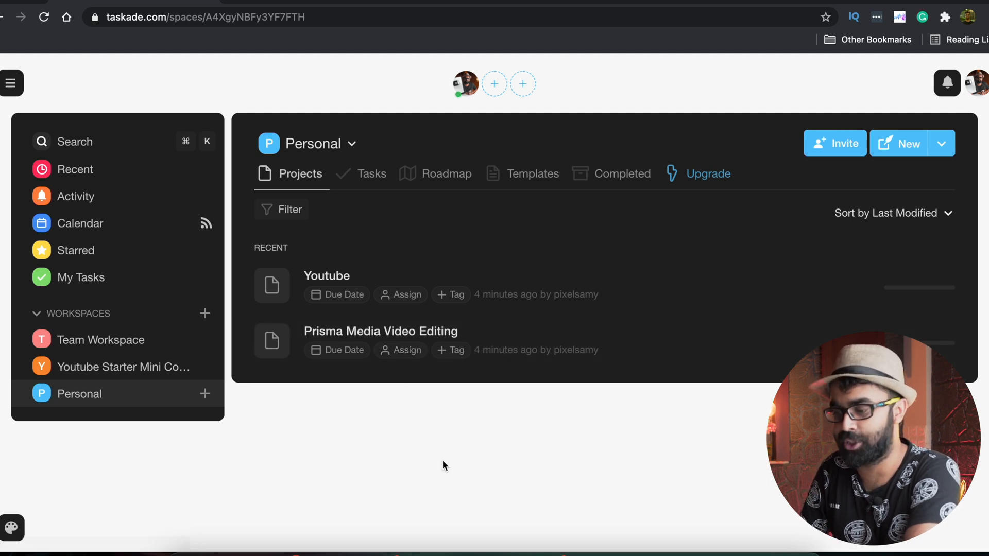
click(123, 367)
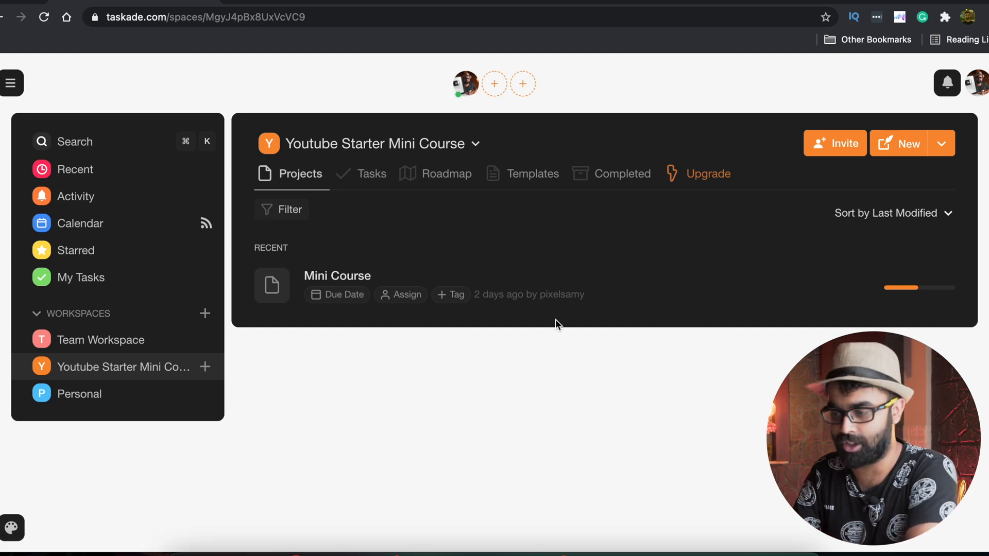
mouse_move(833, 289)
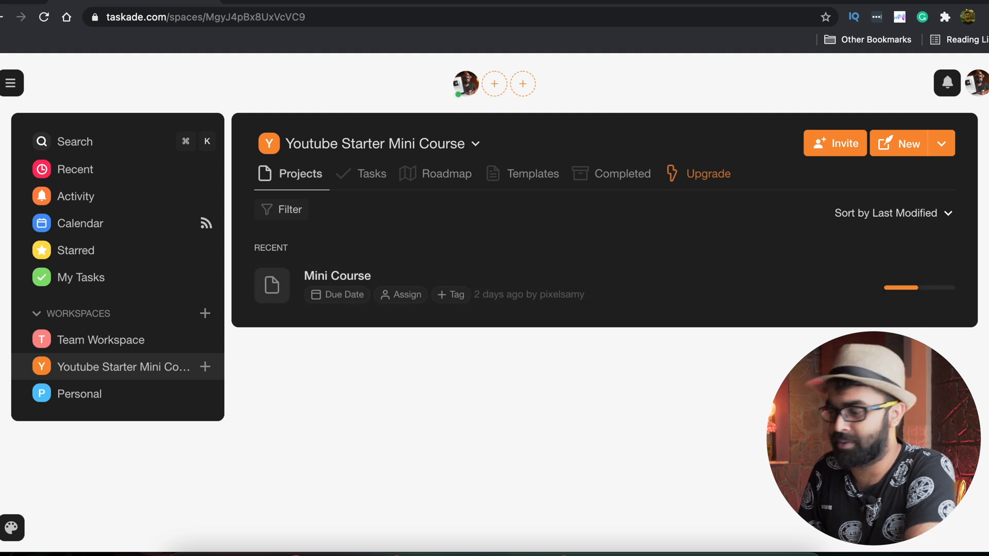
mouse_move(655, 288)
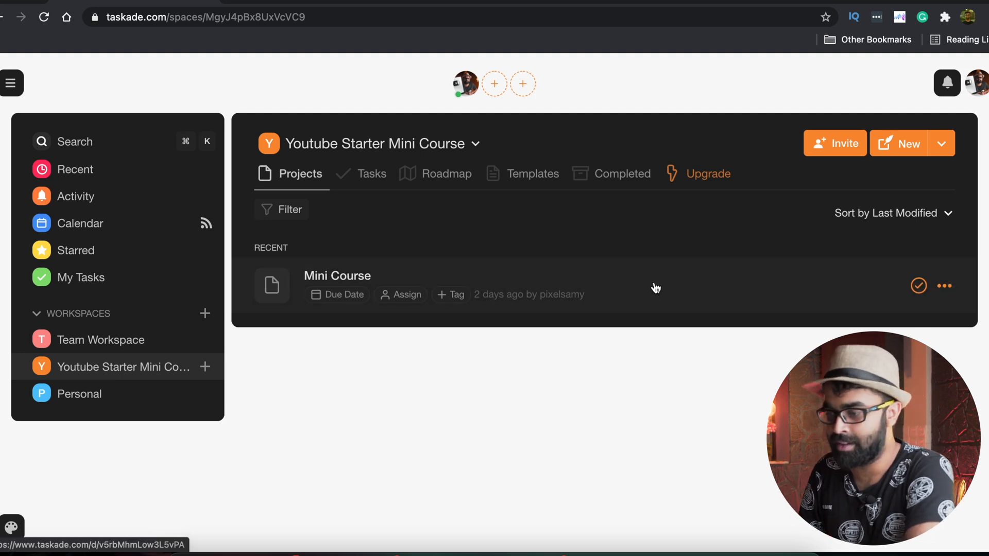
Open the Mini Course project as a mind map and dismiss its team chat panel
click(337, 277)
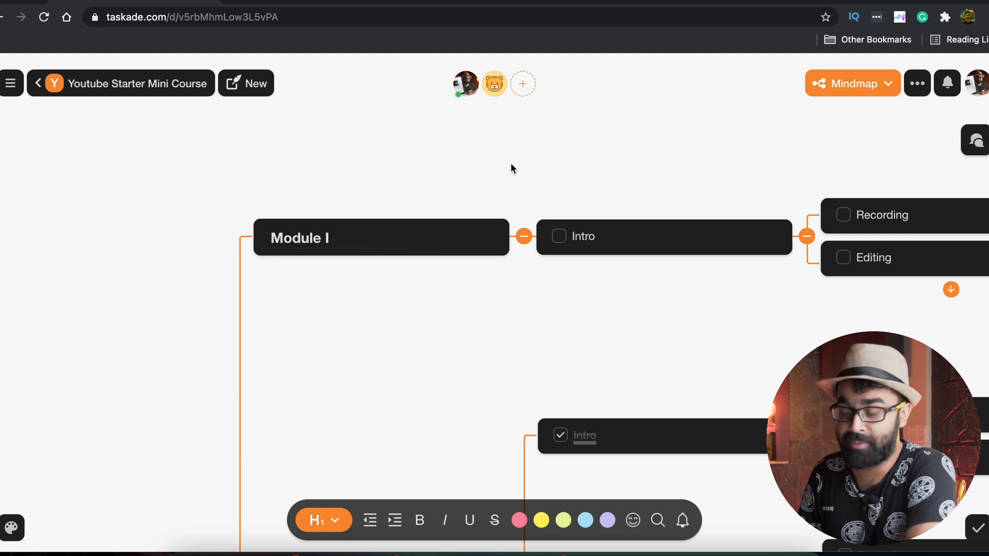
mouse_move(462, 231)
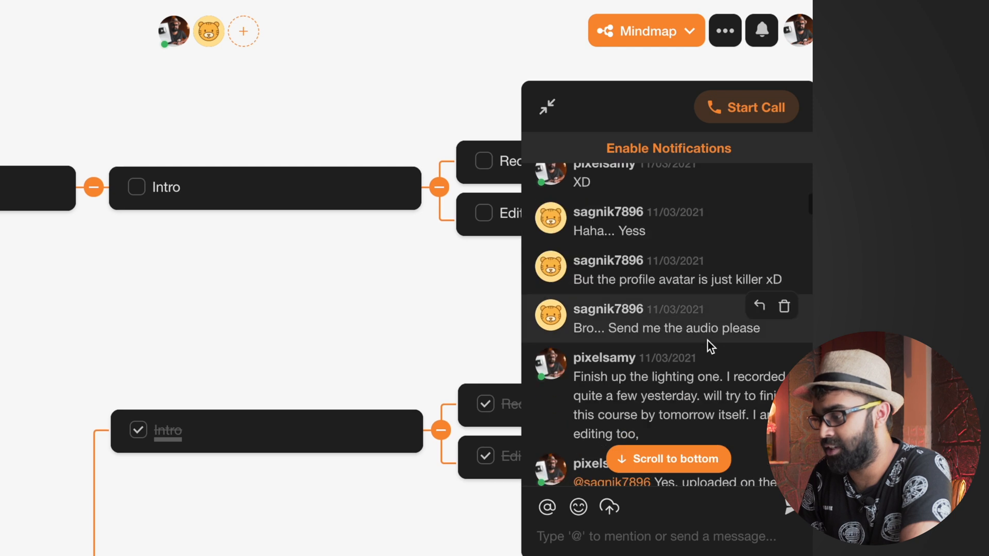
scroll(down, 3)
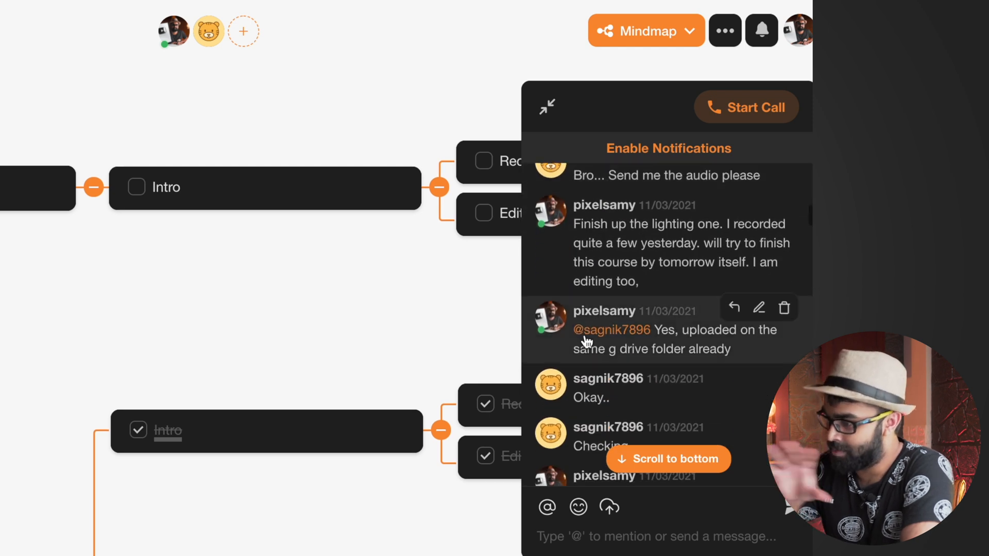
mouse_move(326, 340)
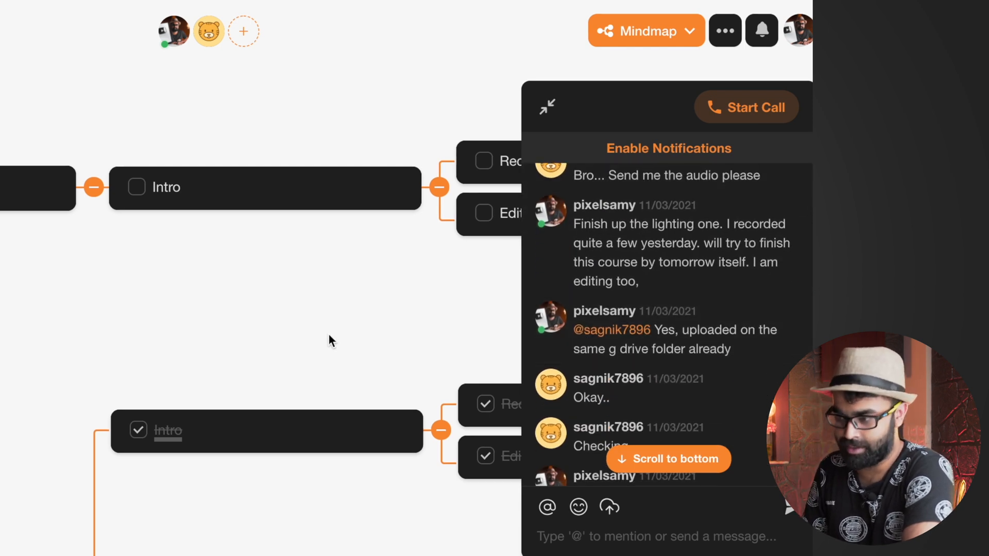
click(547, 106)
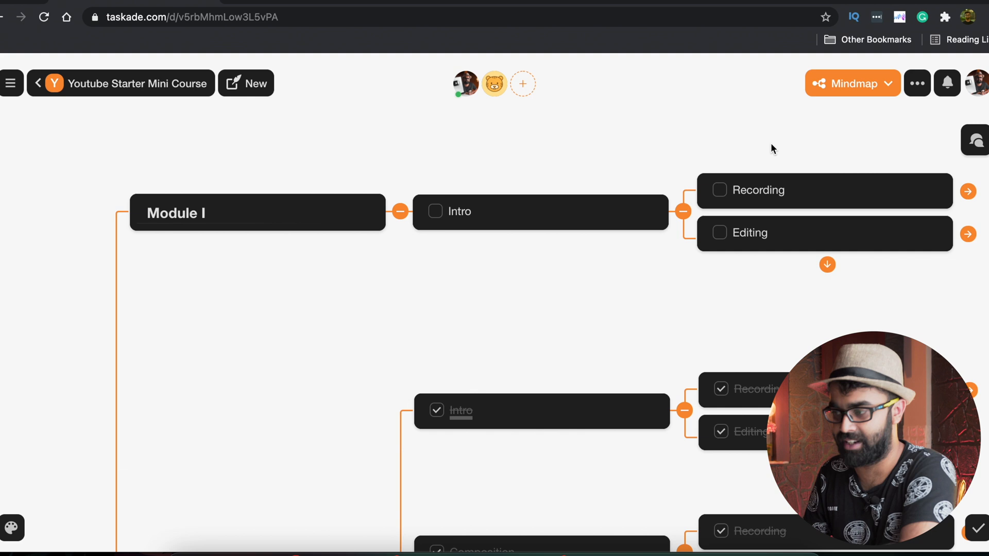
click(853, 83)
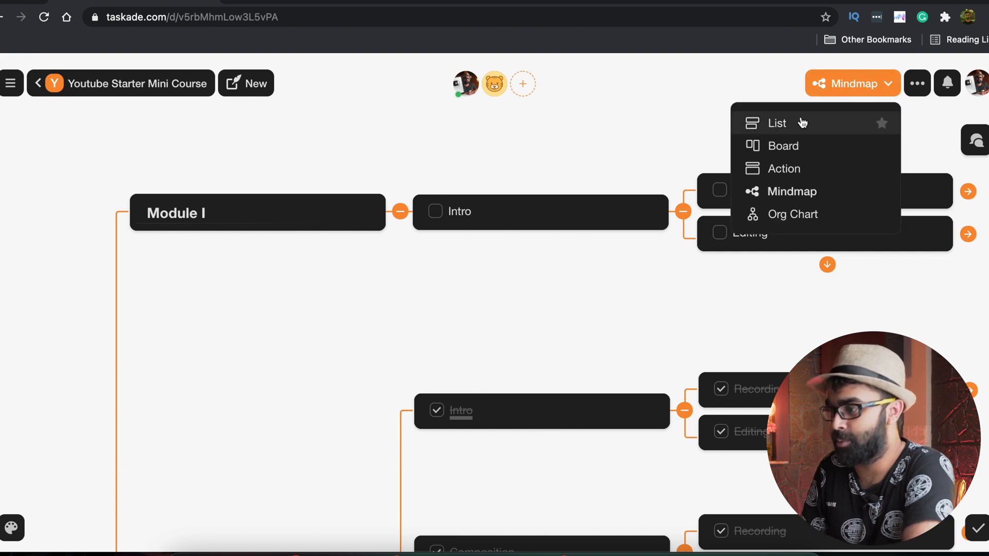
click(777, 123)
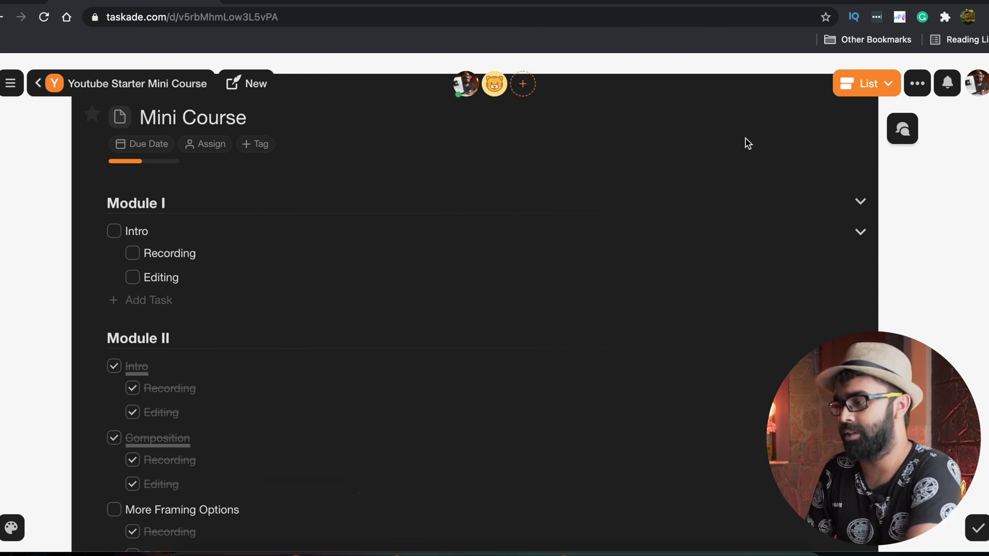
click(866, 83)
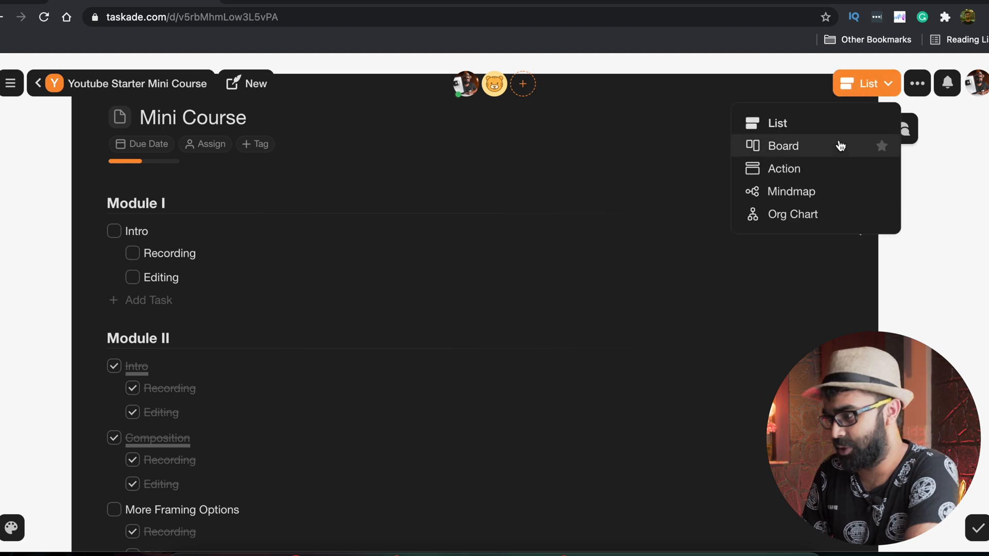
click(783, 146)
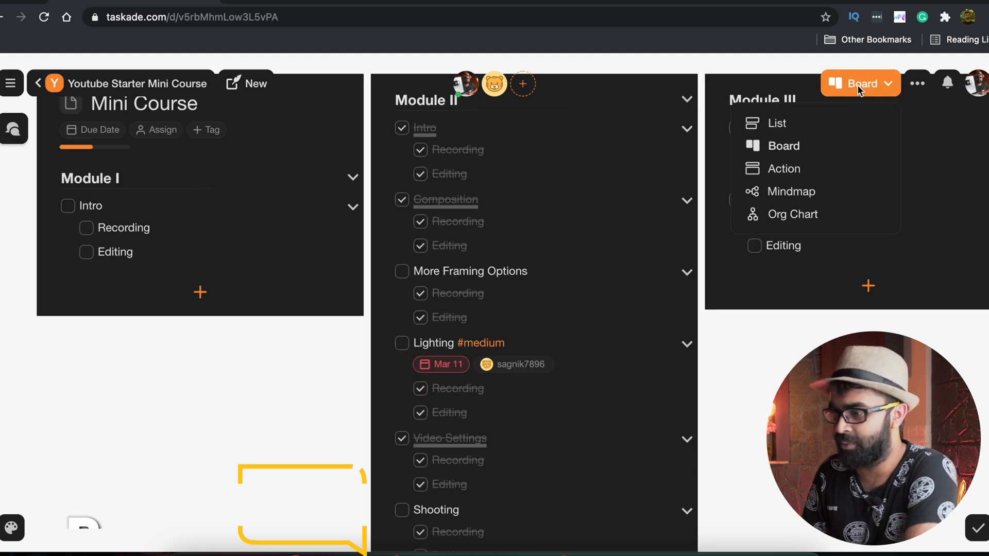
click(784, 169)
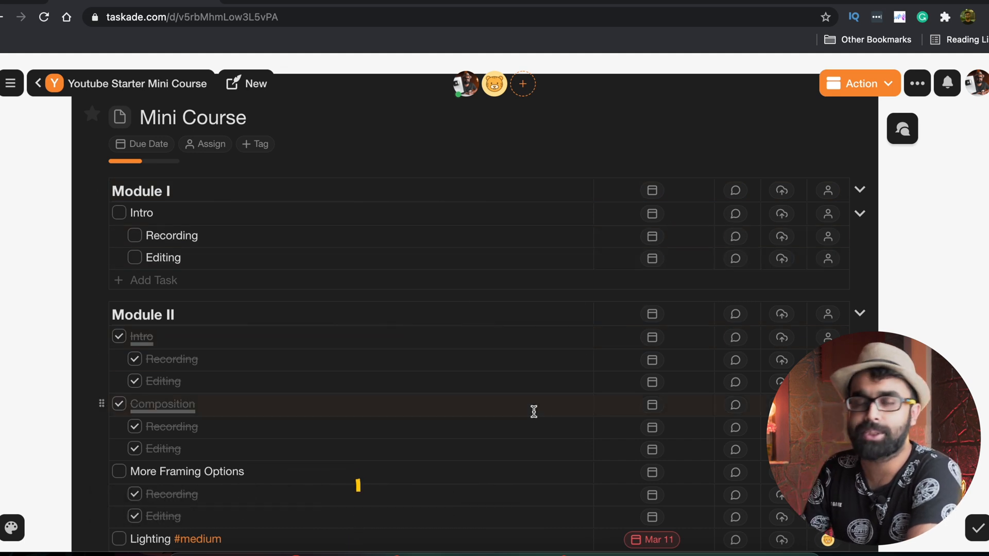
mouse_move(688, 301)
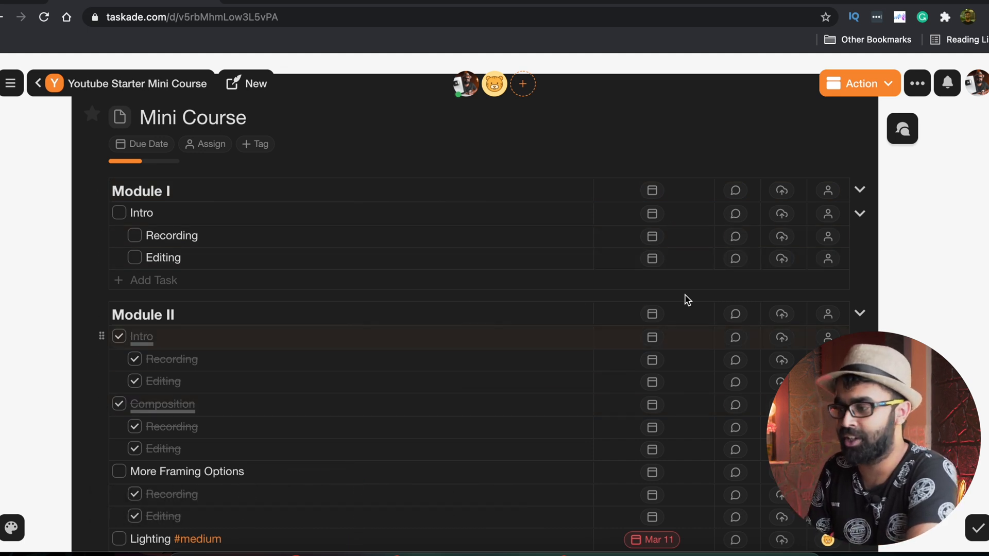
click(860, 83)
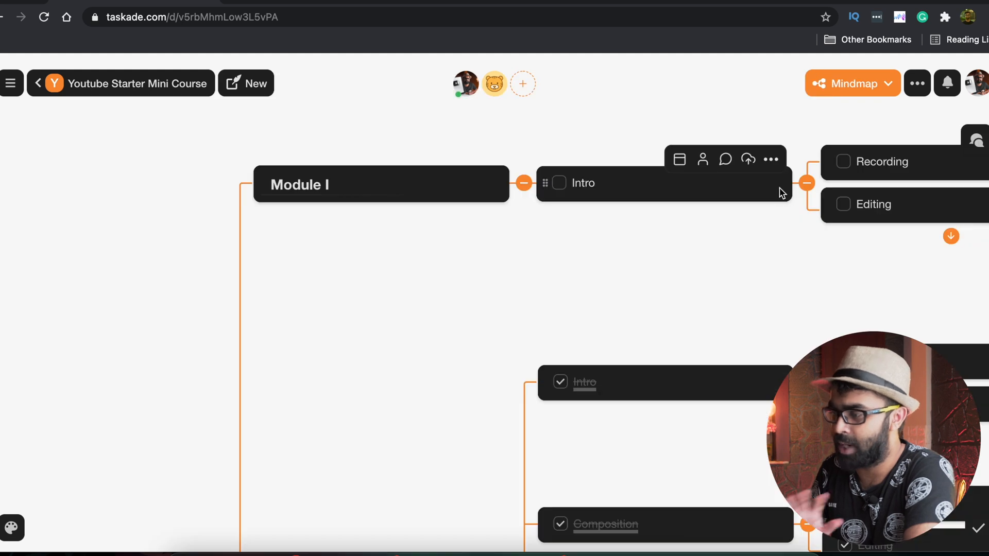
View the Mini Course project as an org chart with its nested tasks expanded
click(852, 83)
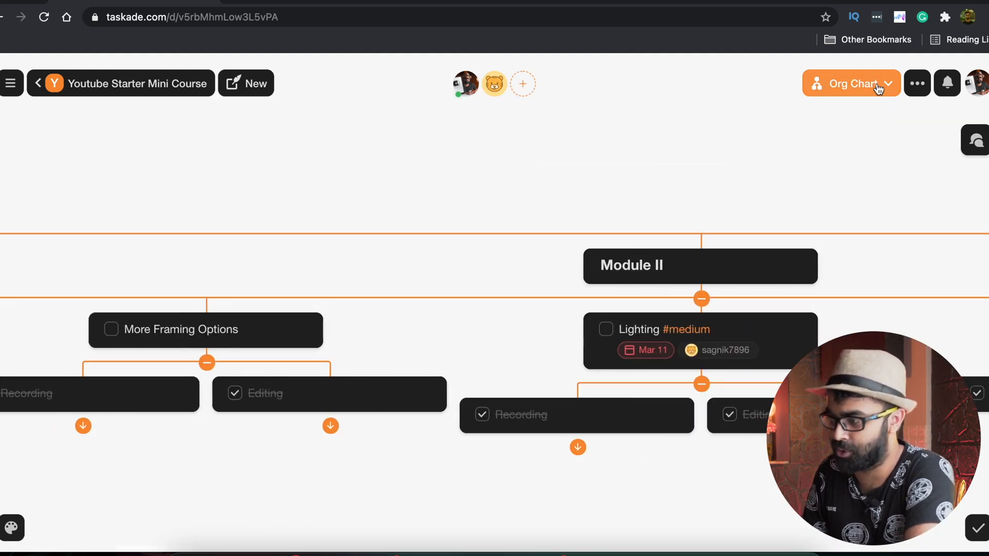
mouse_move(231, 200)
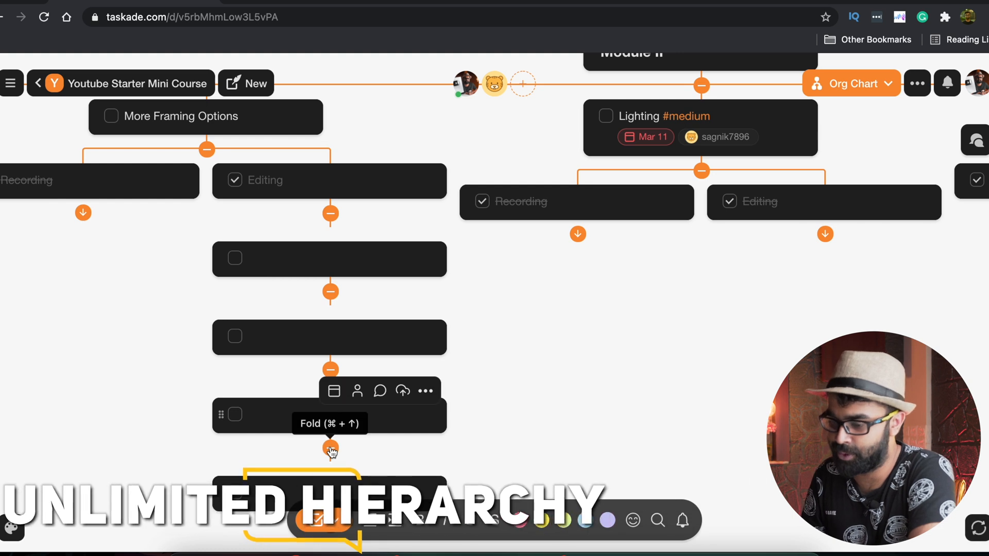
scroll(down, 3)
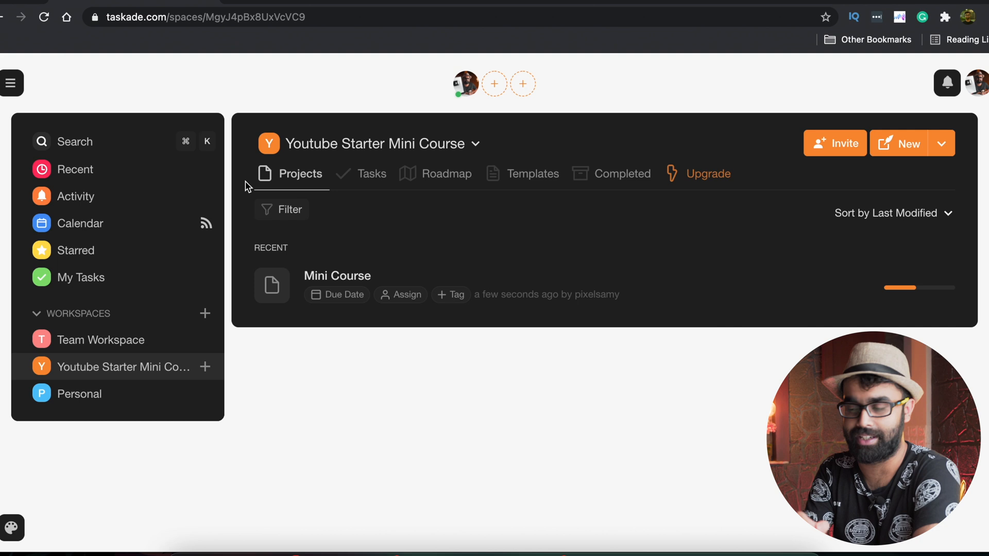
Open The Flying Bohos project from Team Workspace and find the ideas mind map
click(101, 340)
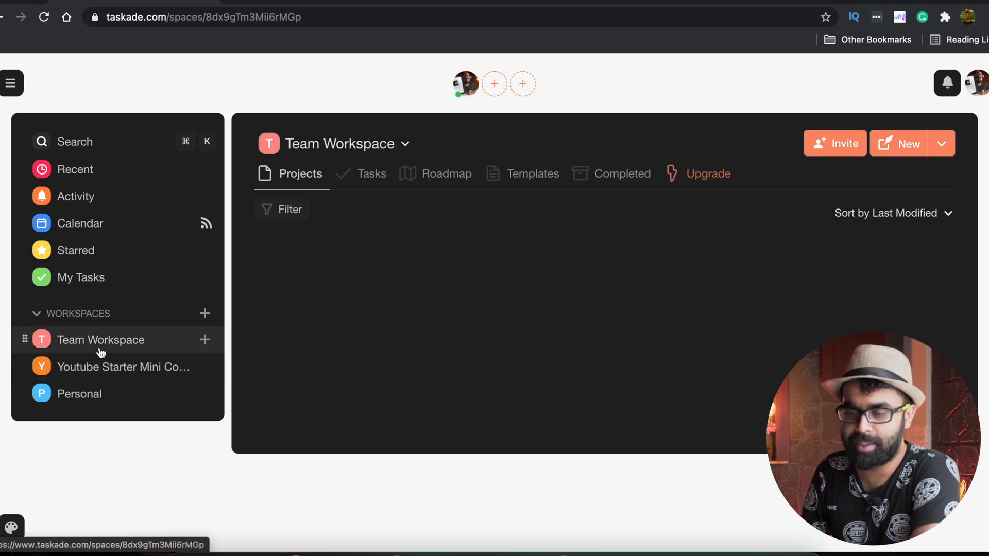
click(101, 340)
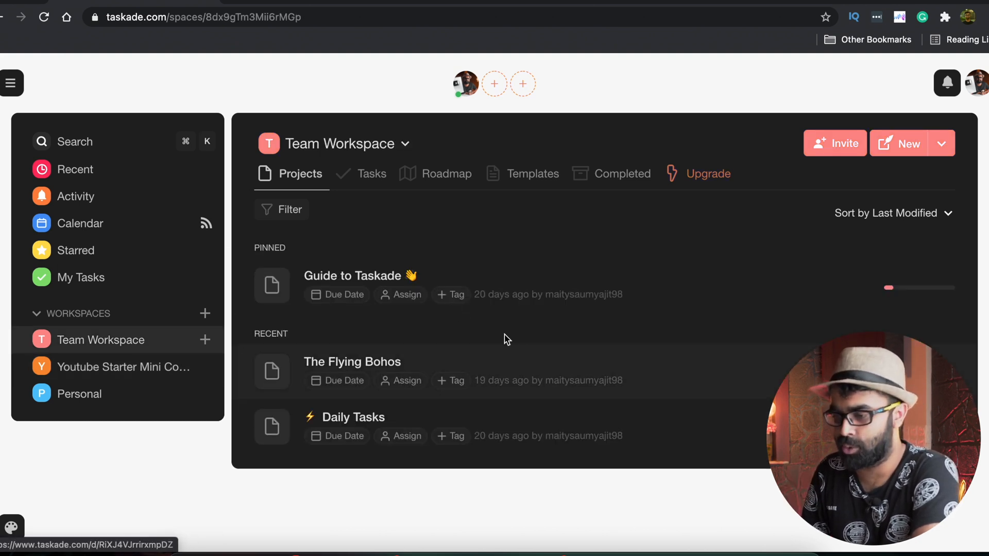
click(352, 361)
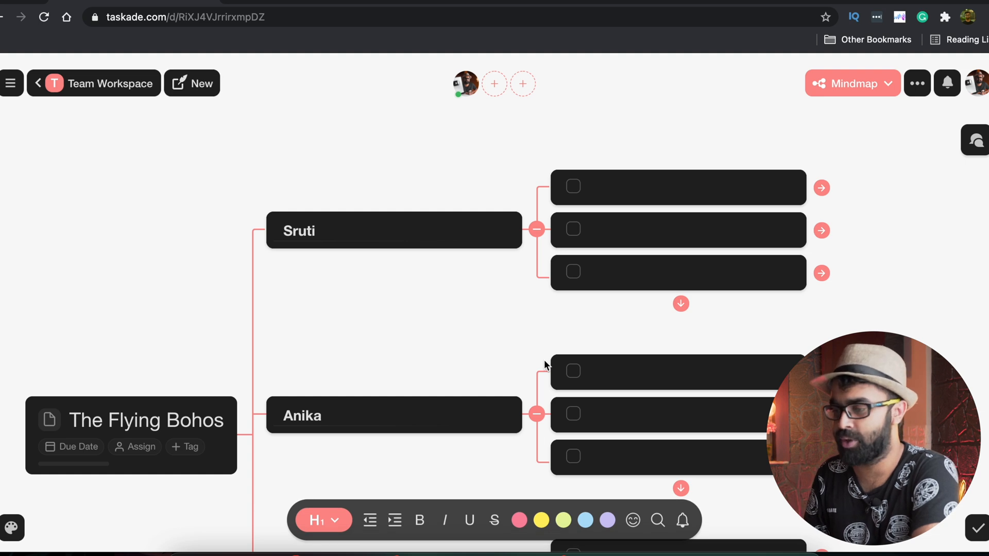
scroll(down, 3)
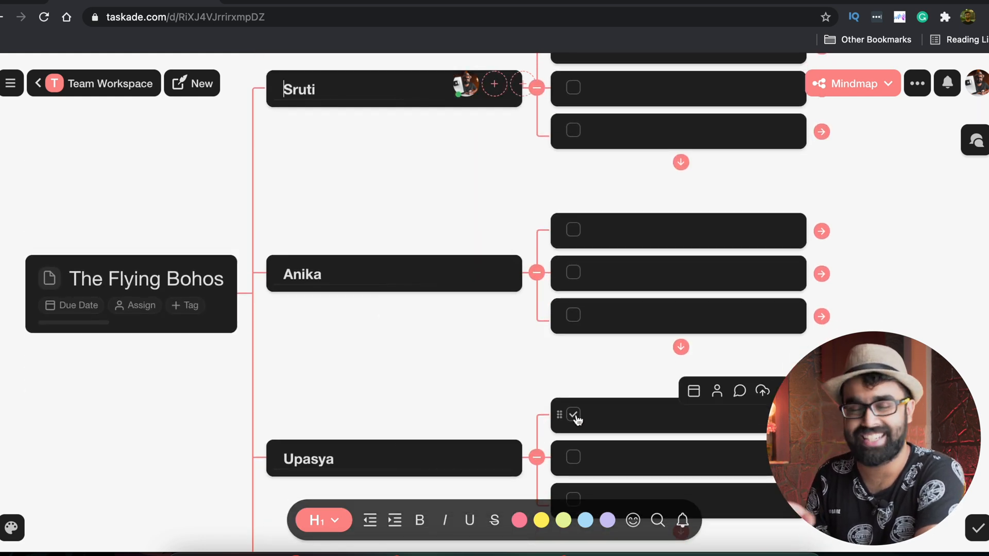
scroll(down, 3)
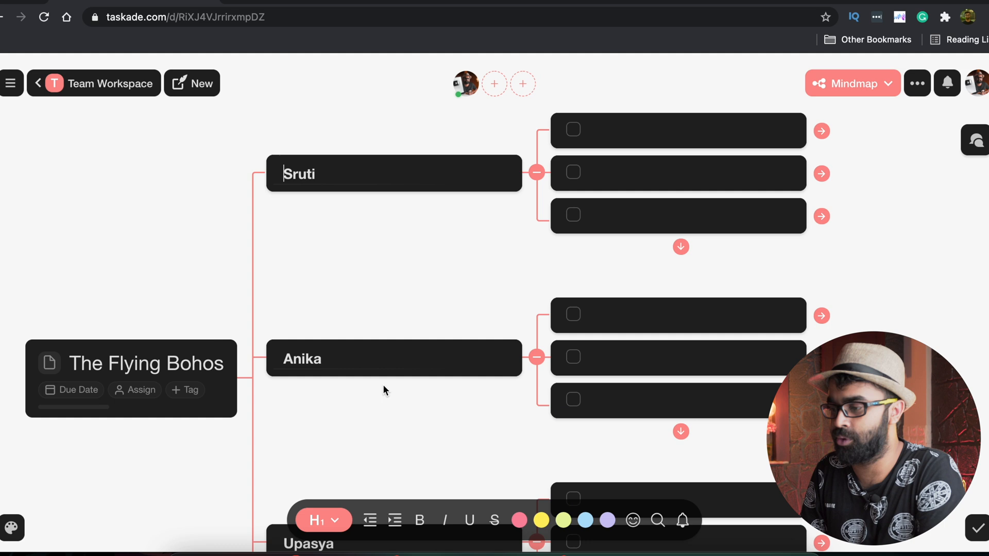
Enter Kerala, Sydney and Kasol Shimla under Sruti, Anika and Upasya, then return to Team Workspace
click(678, 129)
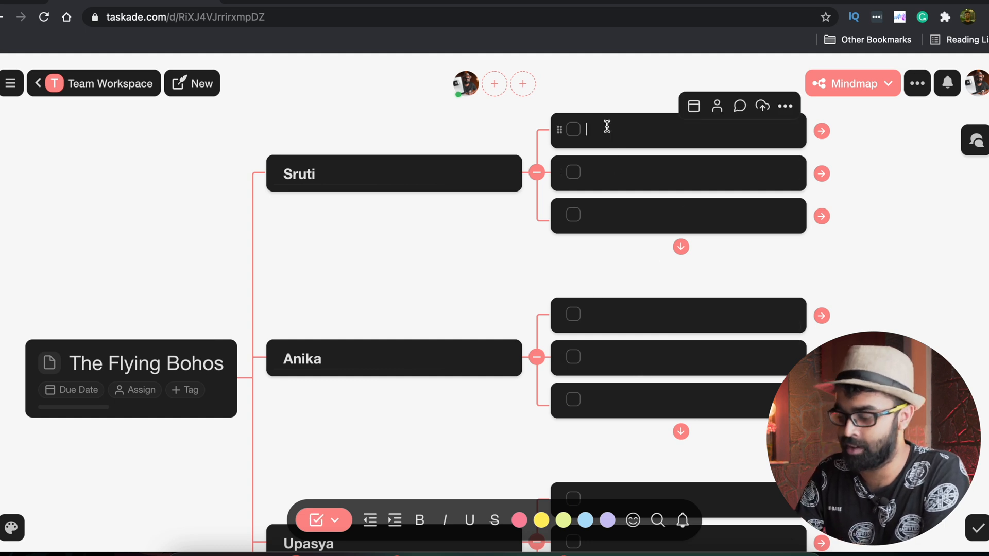
text(Kerala)
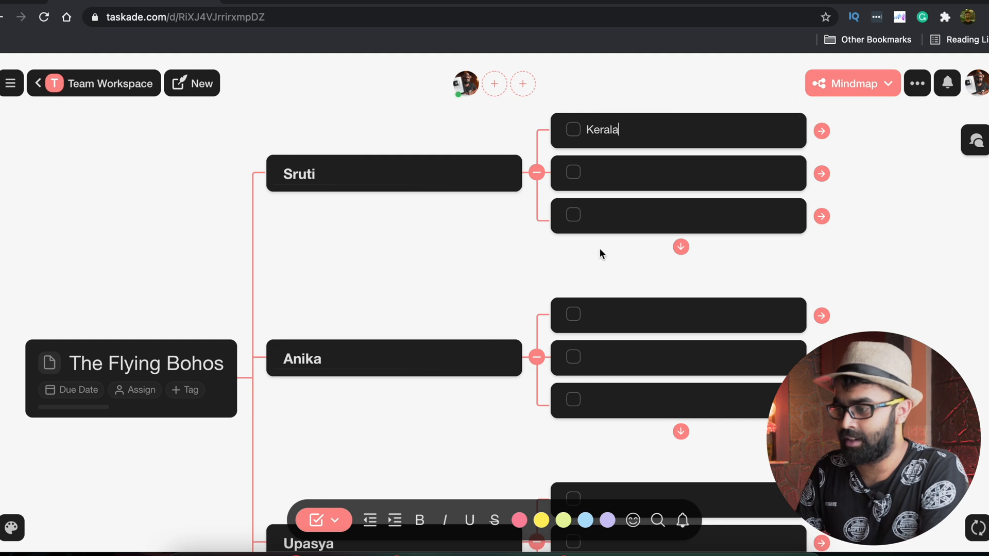
text(Sydney)
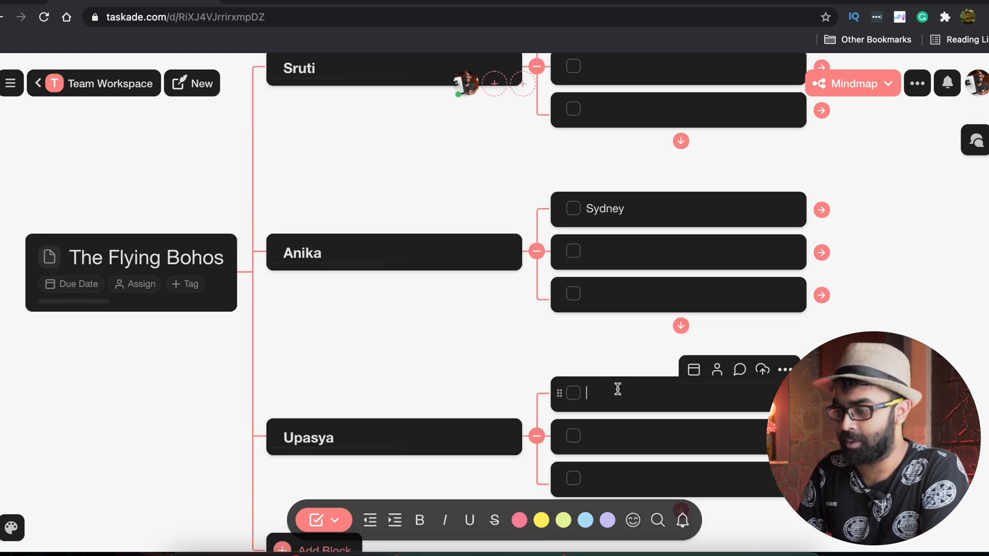
text(Kasol Shimla)
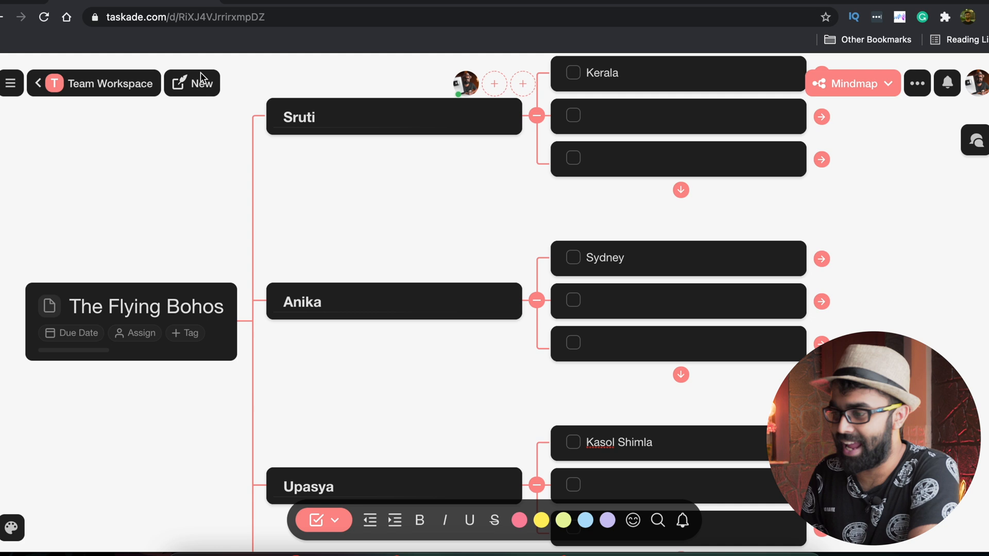
click(36, 82)
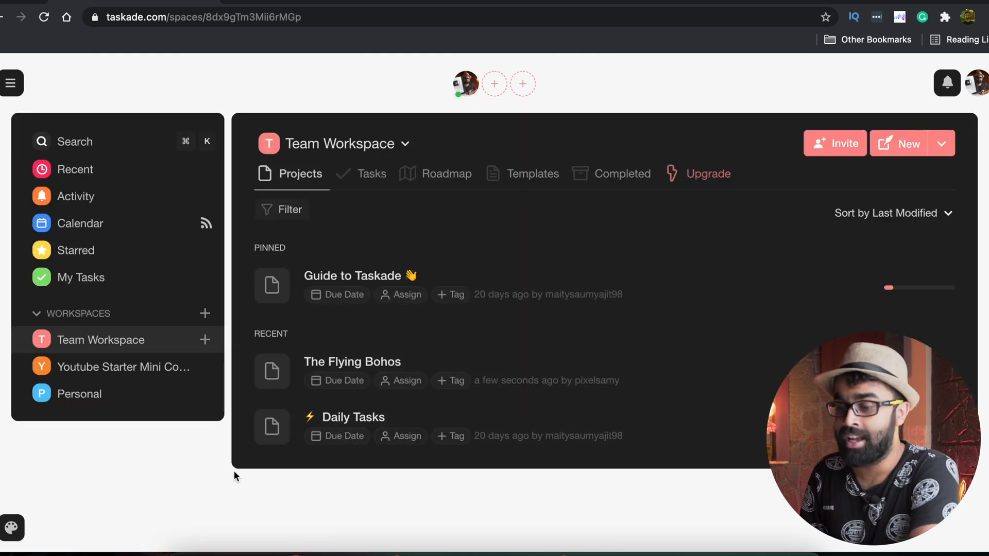
mouse_move(362, 455)
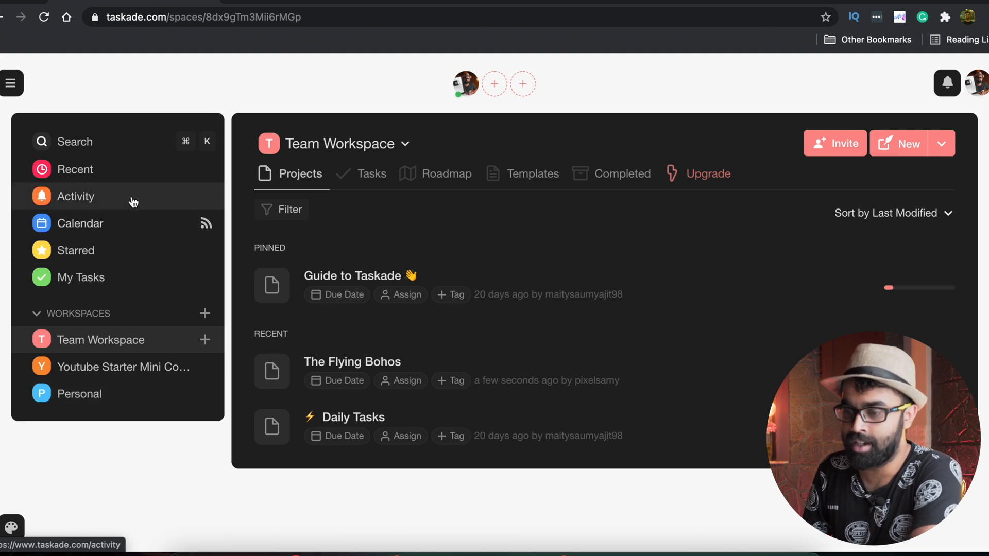
click(75, 196)
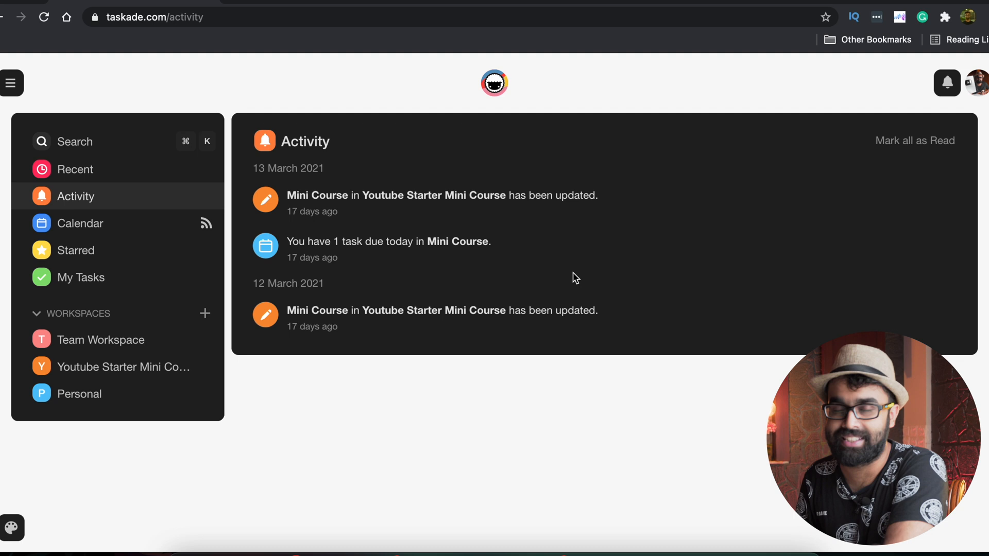
mouse_move(93, 233)
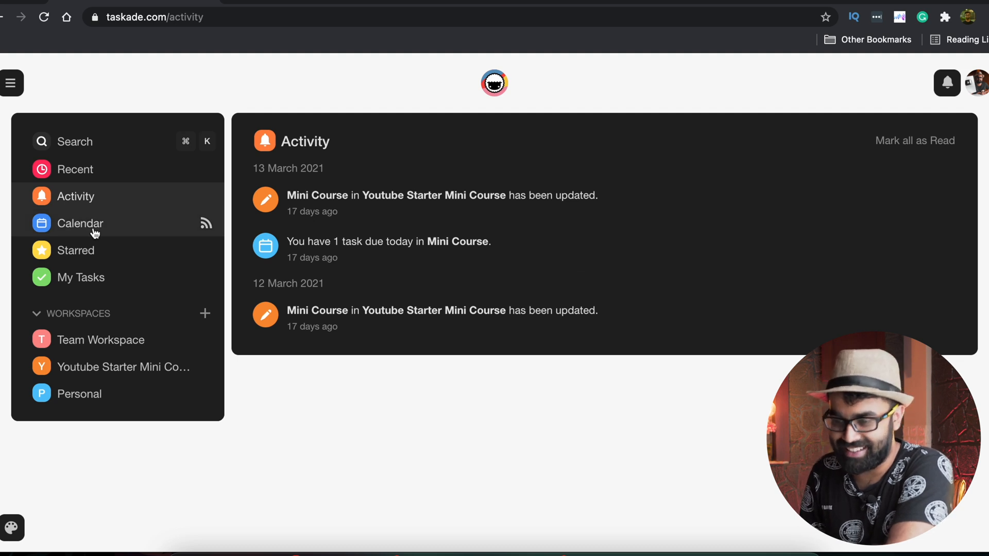
click(81, 277)
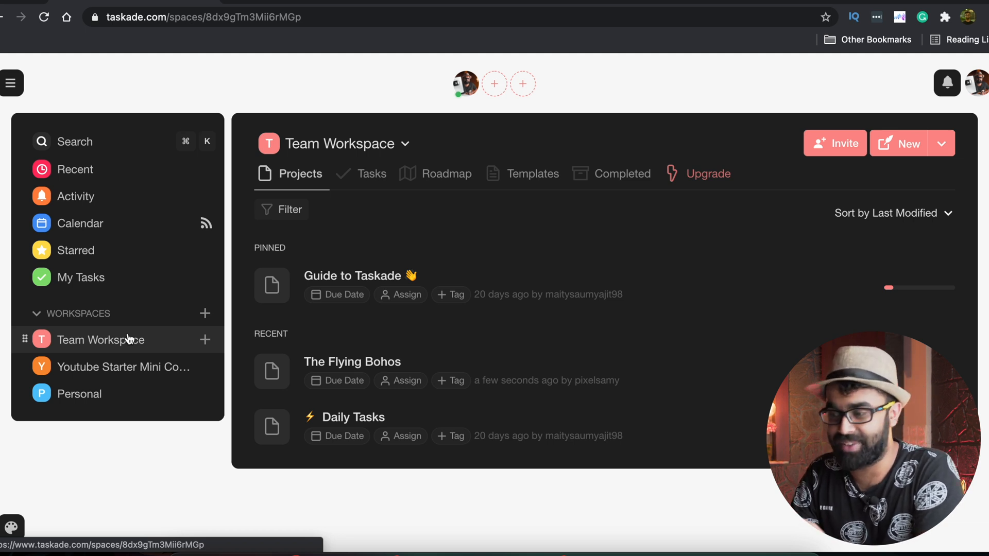
Create a new subspace named Merch inside Team Workspace
click(80, 393)
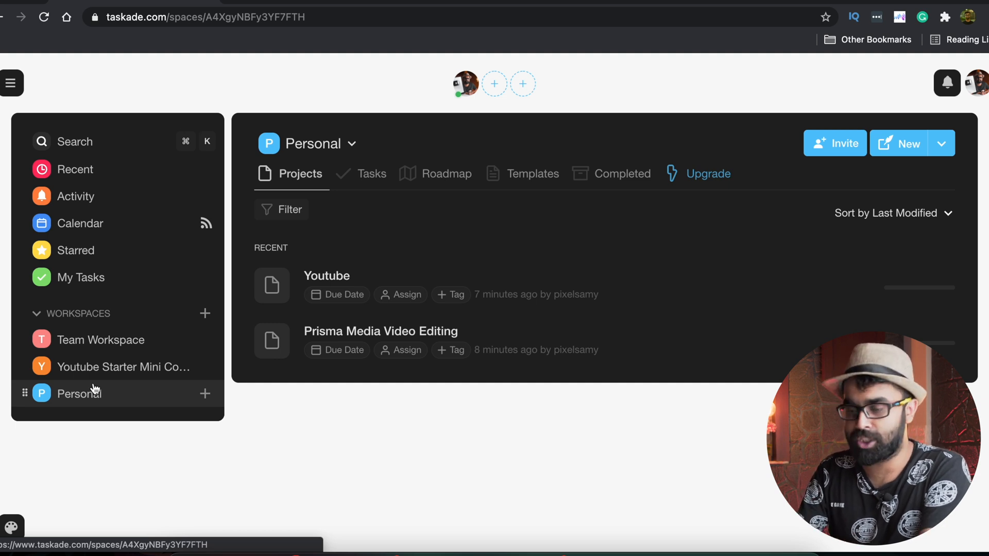
click(101, 340)
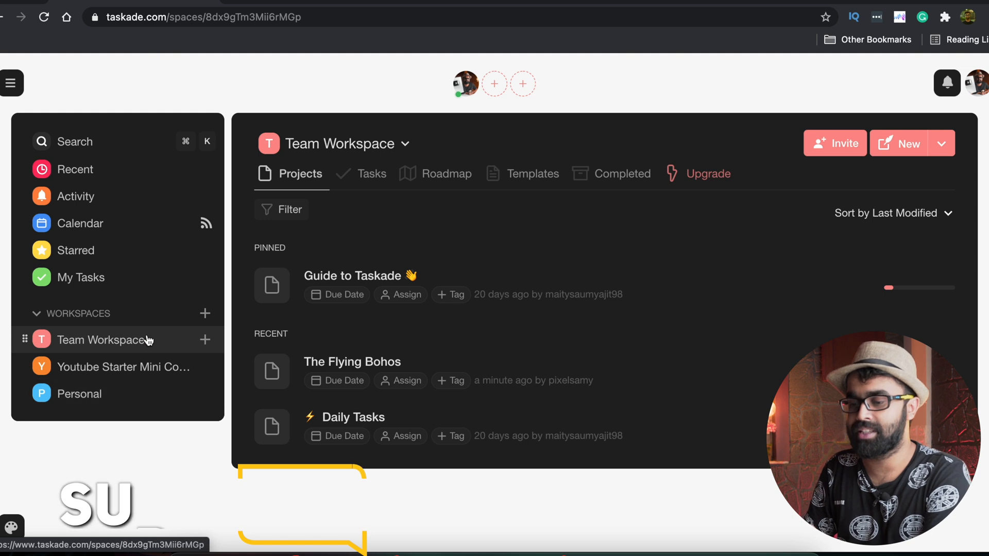
click(204, 340)
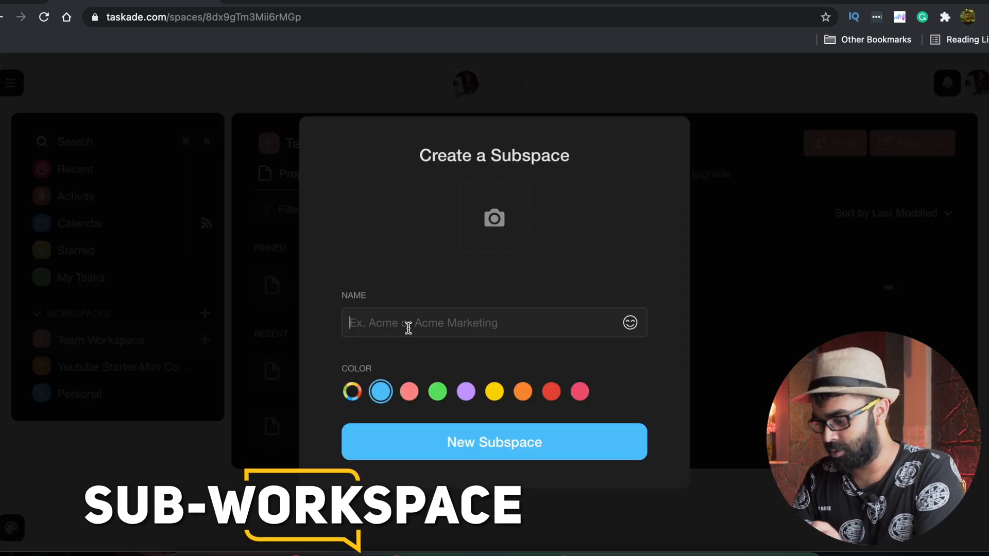
text(Merch)
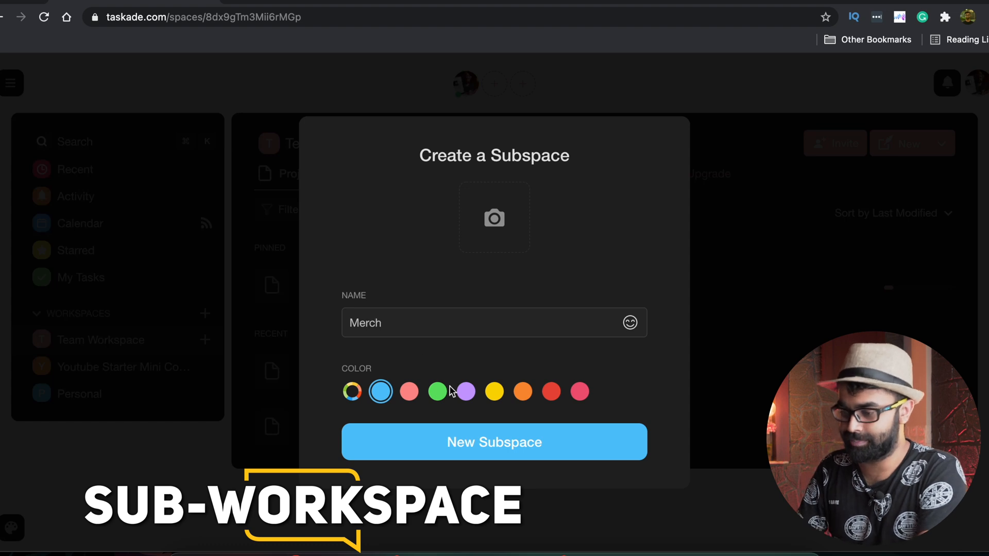
click(495, 442)
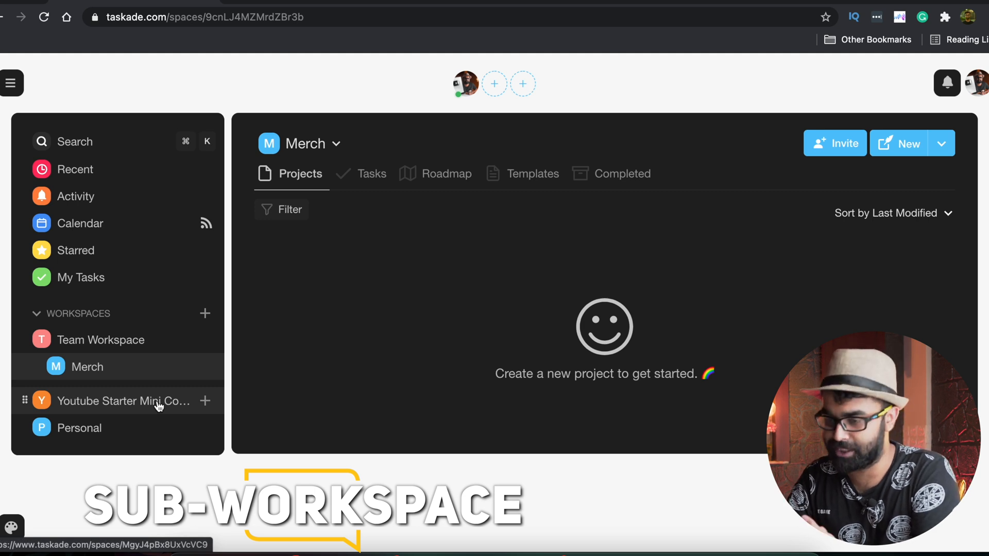
Start a Design project in the Merch subspace with Retro design and Travel items
click(899, 143)
text(Travel)
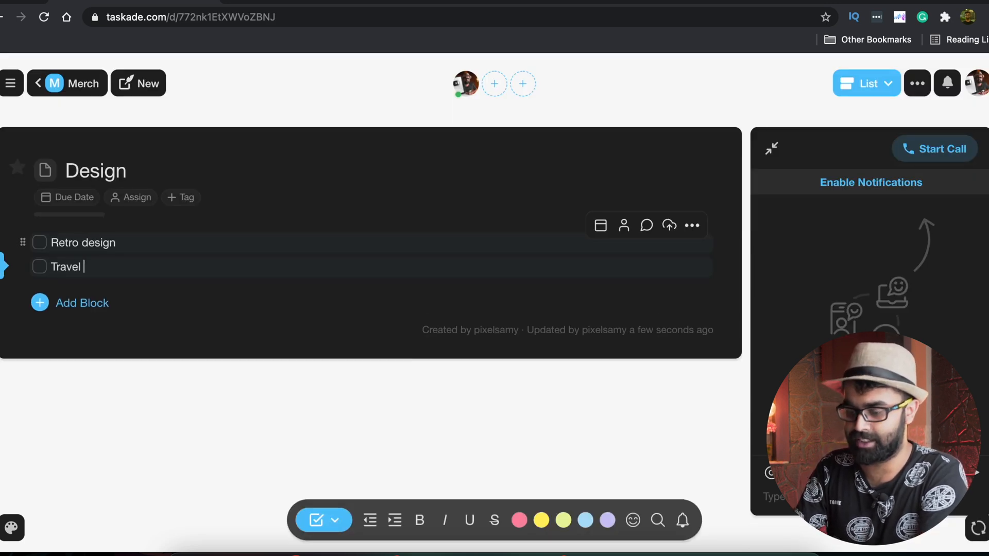
text(design)
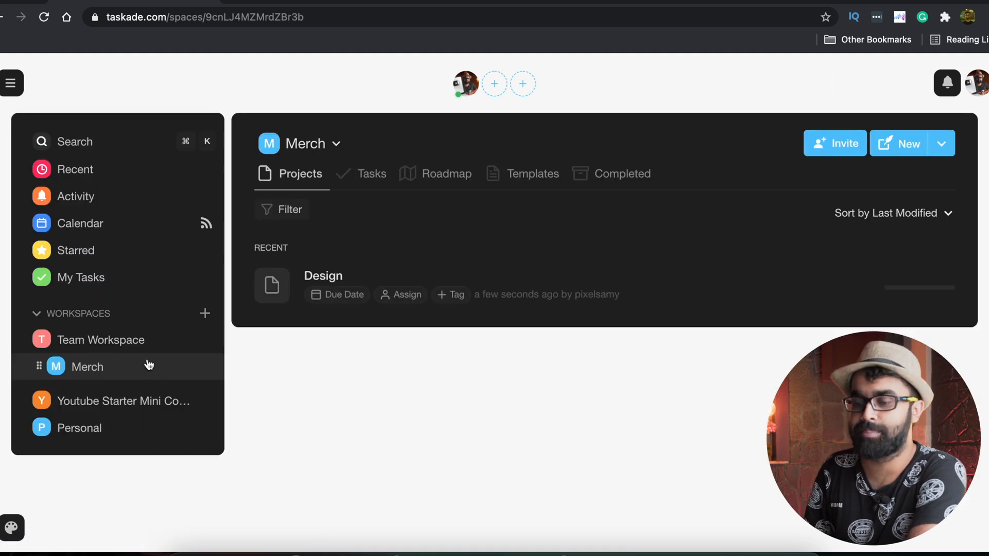
Switch between the Merch subspace and Team Workspace, ending on Team Workspace's project list
click(101, 340)
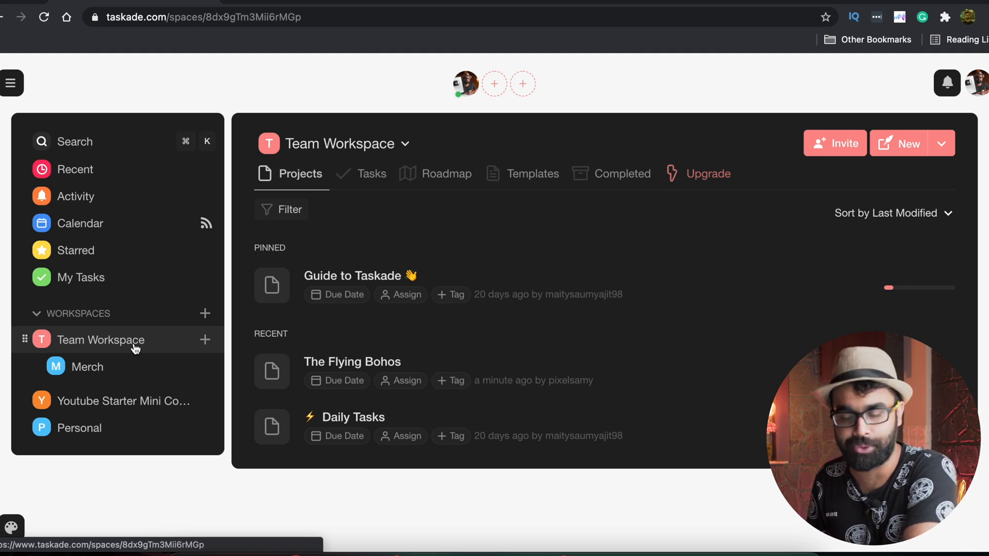
click(86, 367)
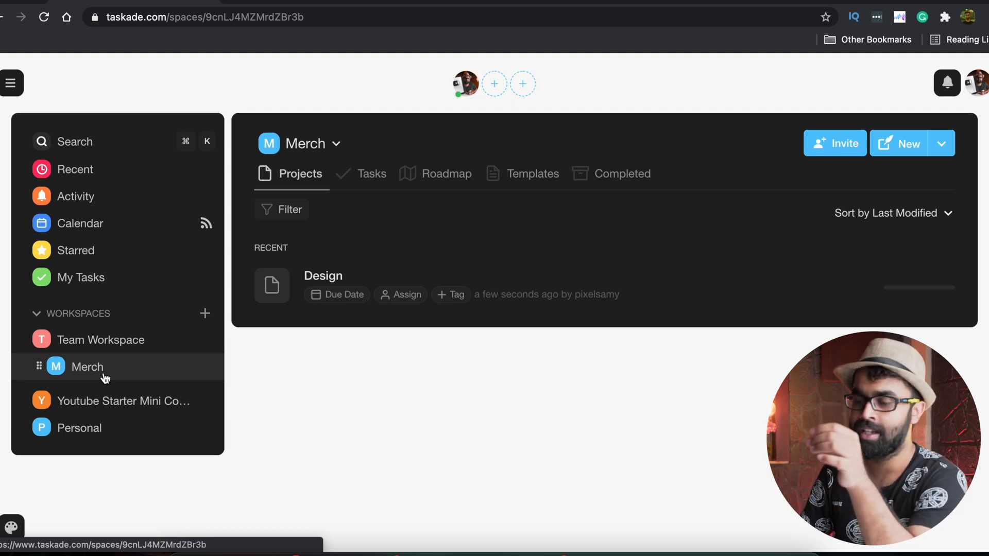
click(101, 340)
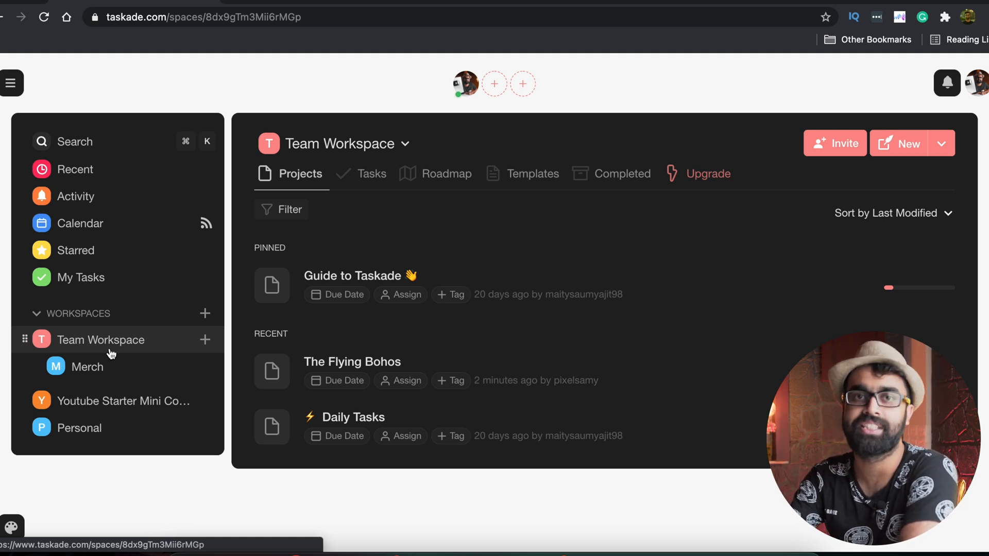
mouse_move(184, 349)
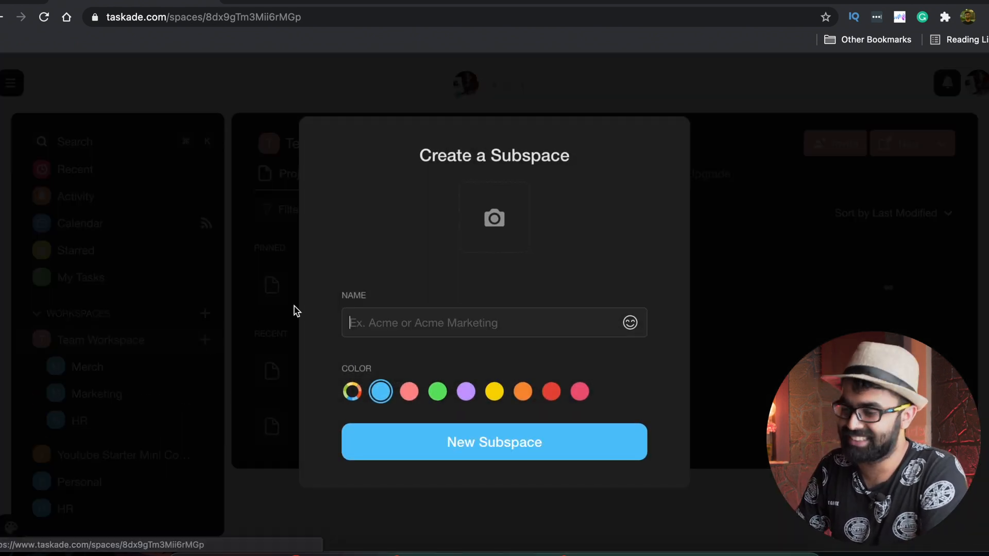
Create a Creative subspace under Team Workspace, then open the Youtube Starter Mini Course workspace
text(Creative)
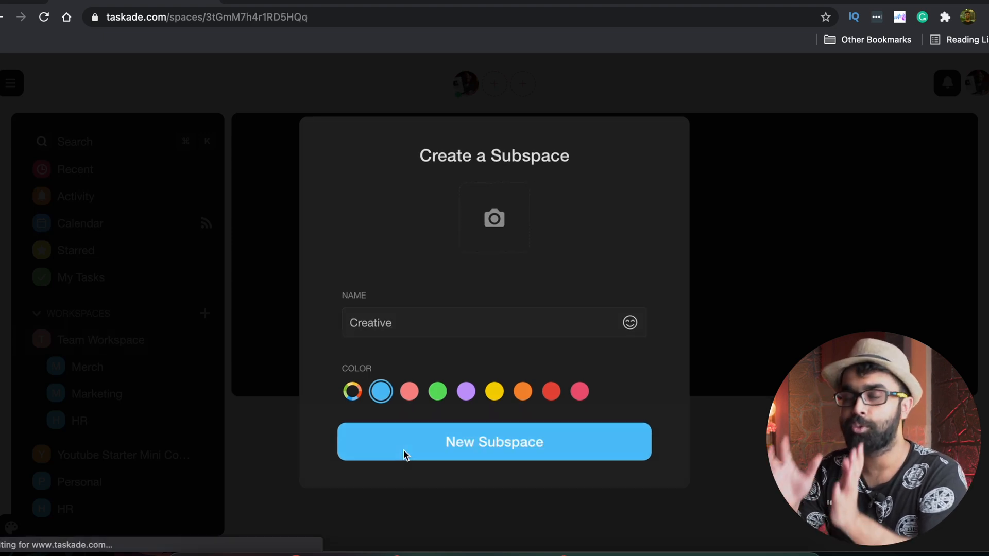
click(494, 442)
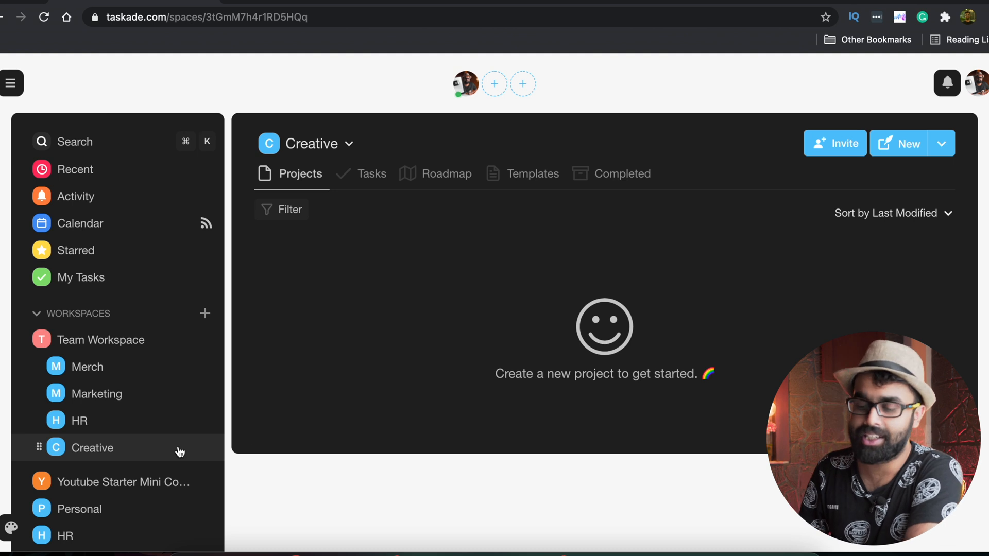
click(124, 482)
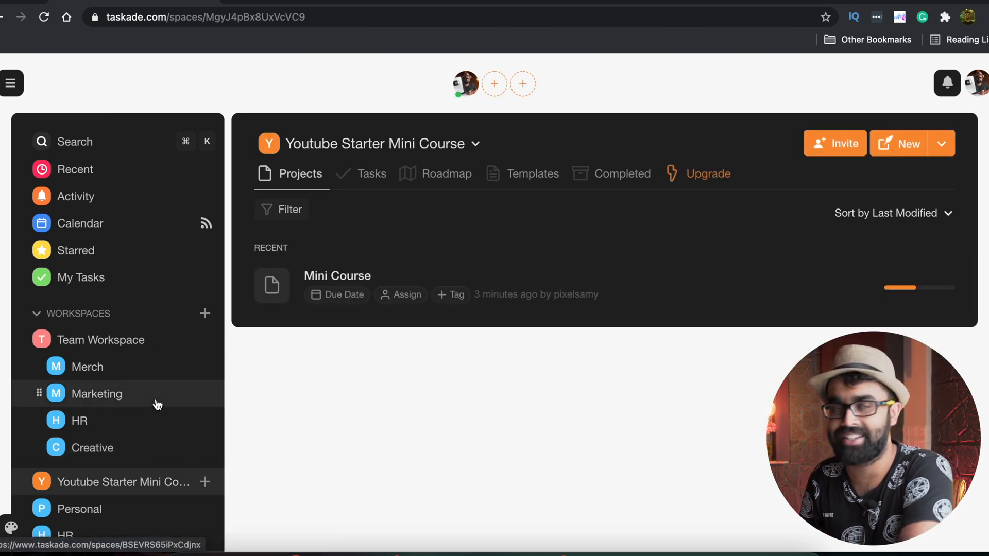
Open the Mini Course mind map and show its project options with Add to Templates
click(336, 277)
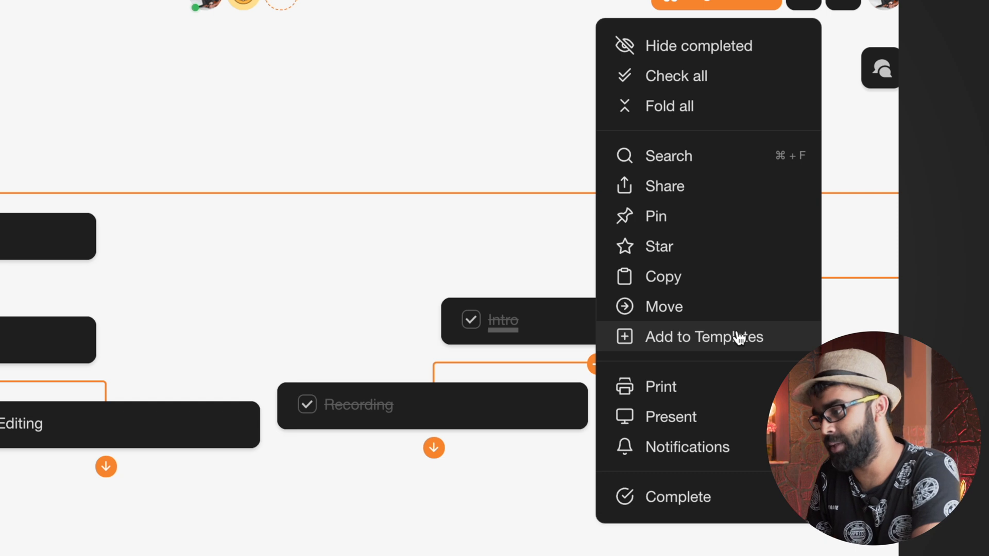
mouse_move(251, 185)
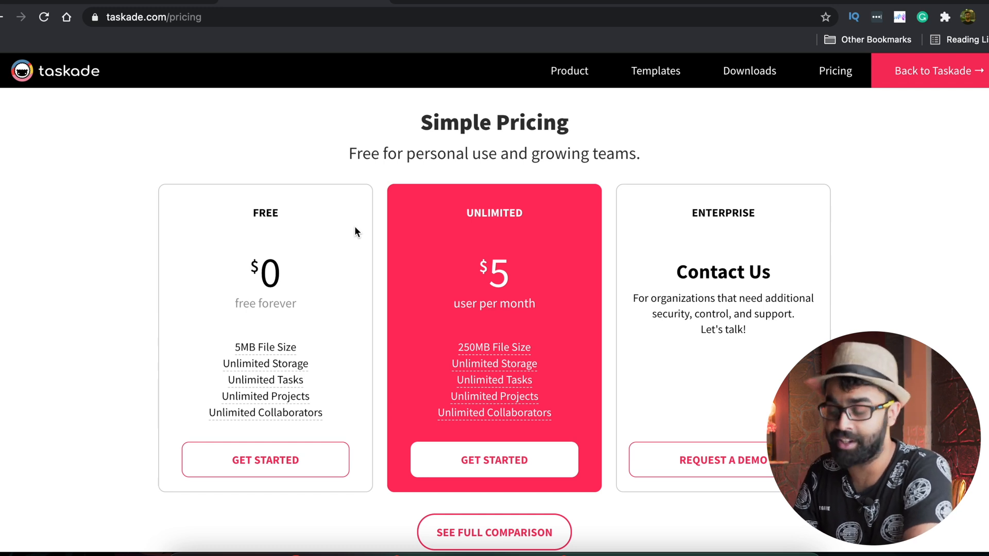
mouse_move(318, 398)
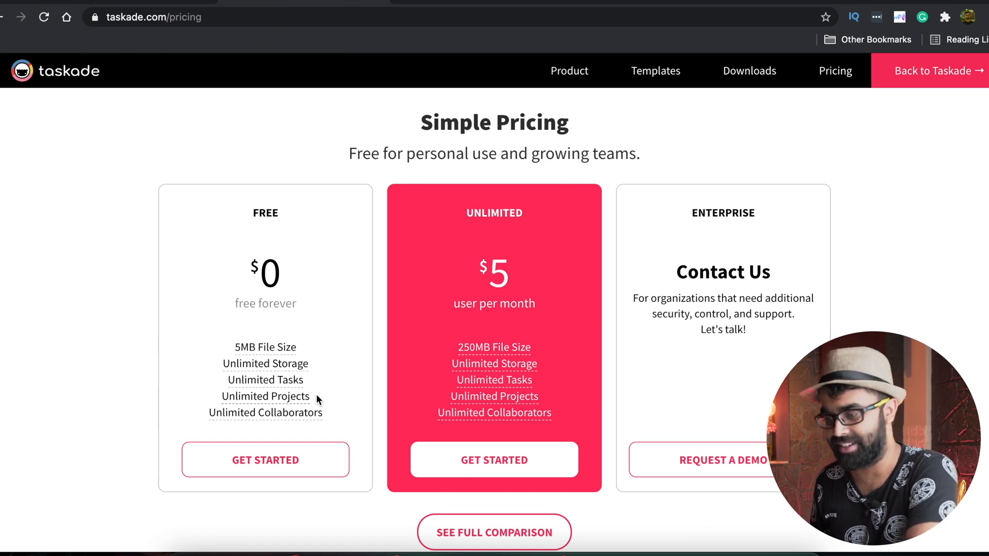
On taskade.com/pricing, show the full Free, Unlimited and Enterprise feature comparison
click(493, 531)
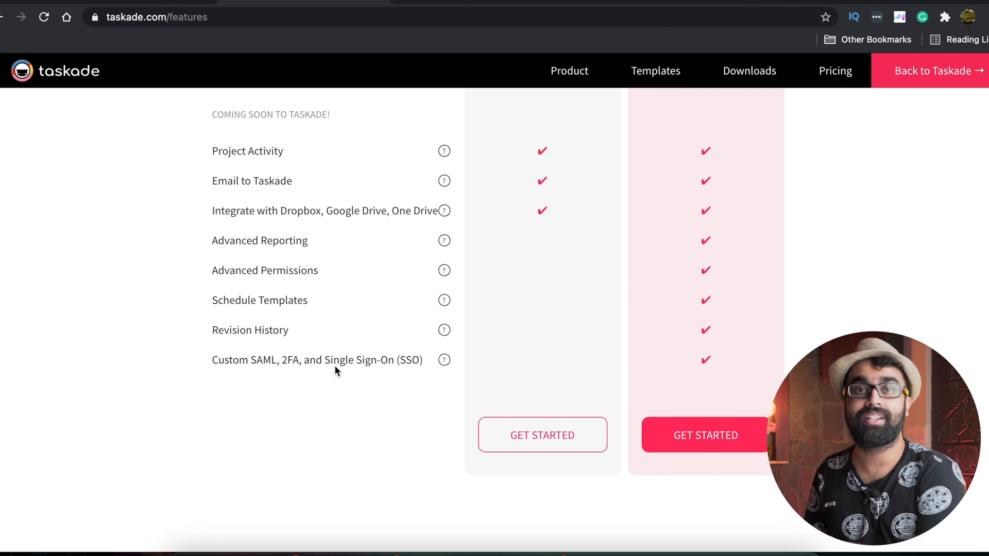
mouse_move(355, 407)
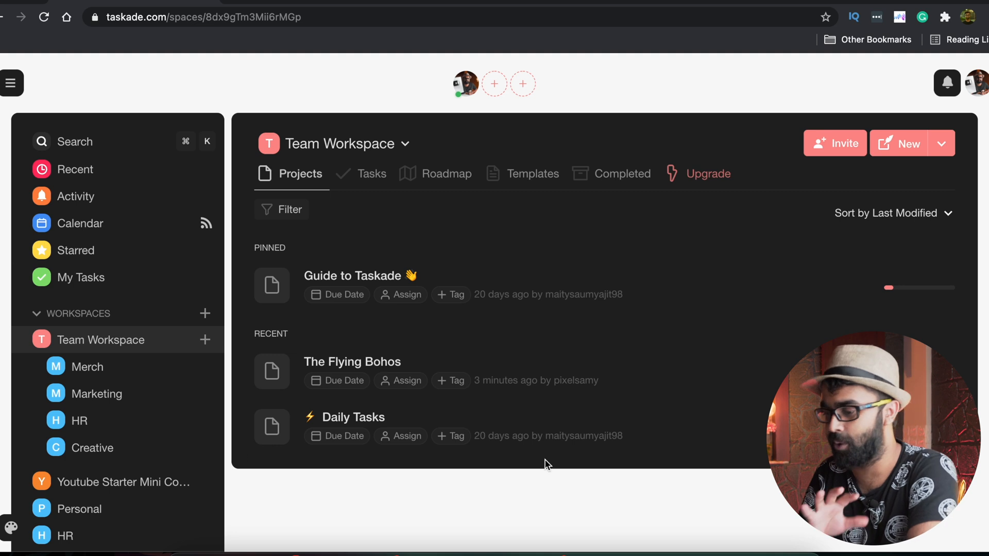
click(124, 483)
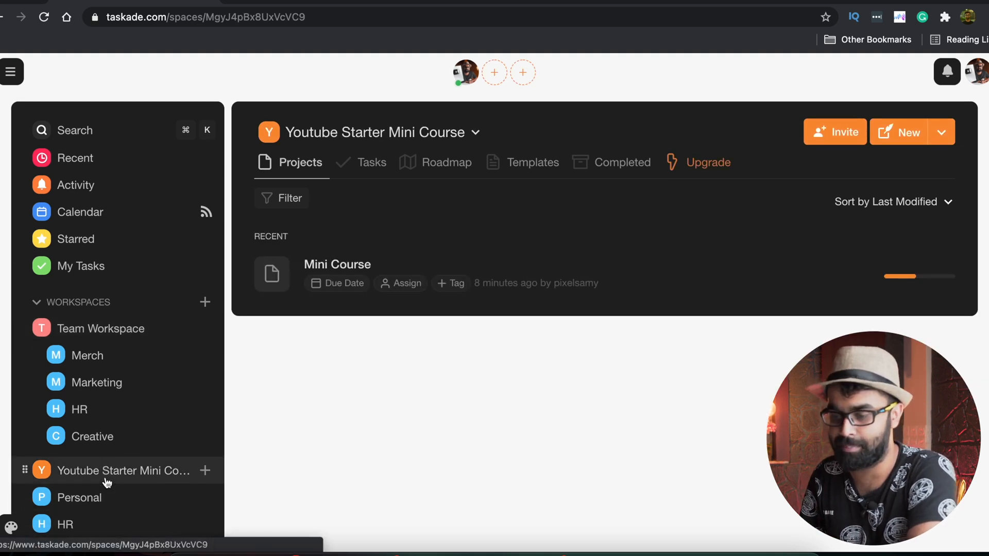
click(101, 329)
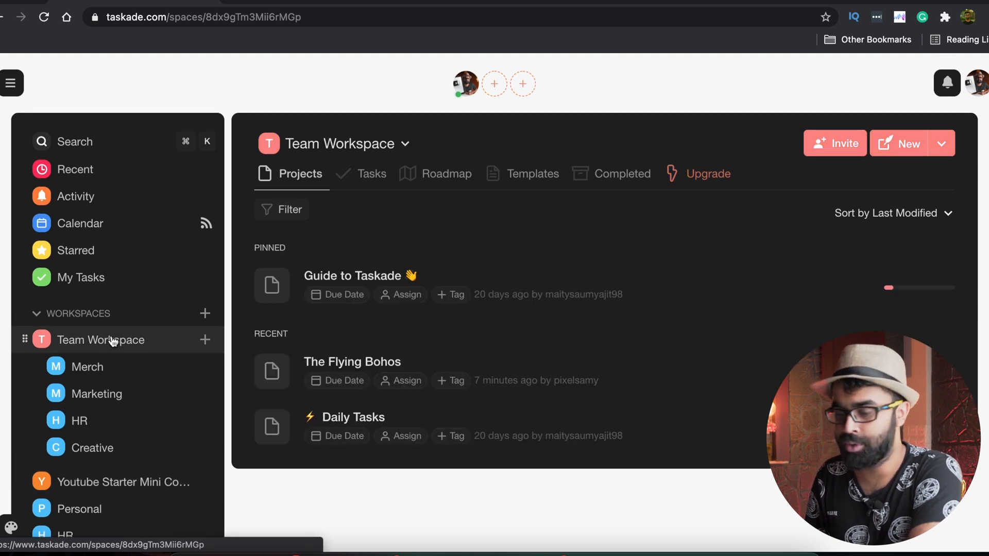